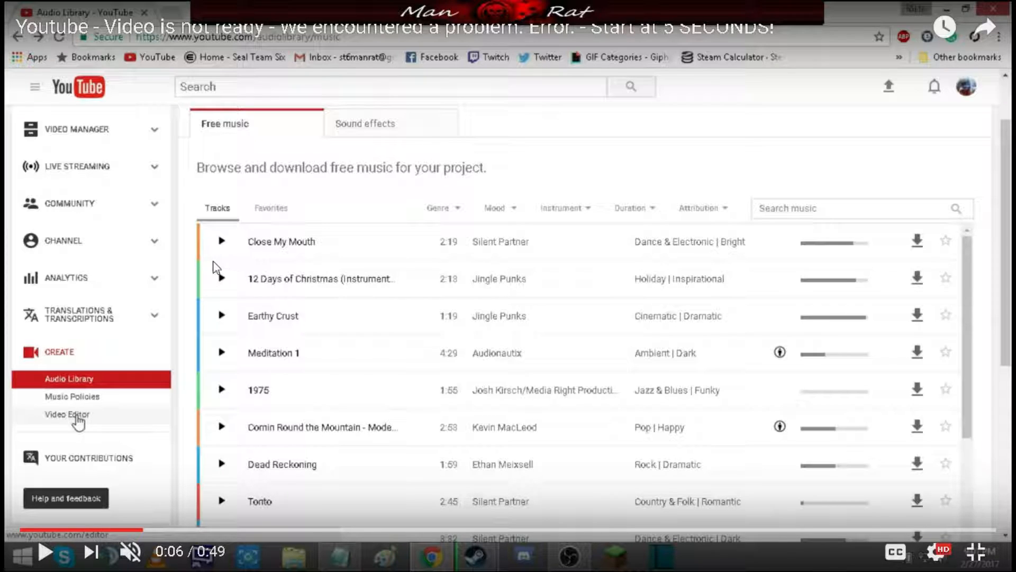
{"action": "mouse_move", "coordinate": [156, 299]}
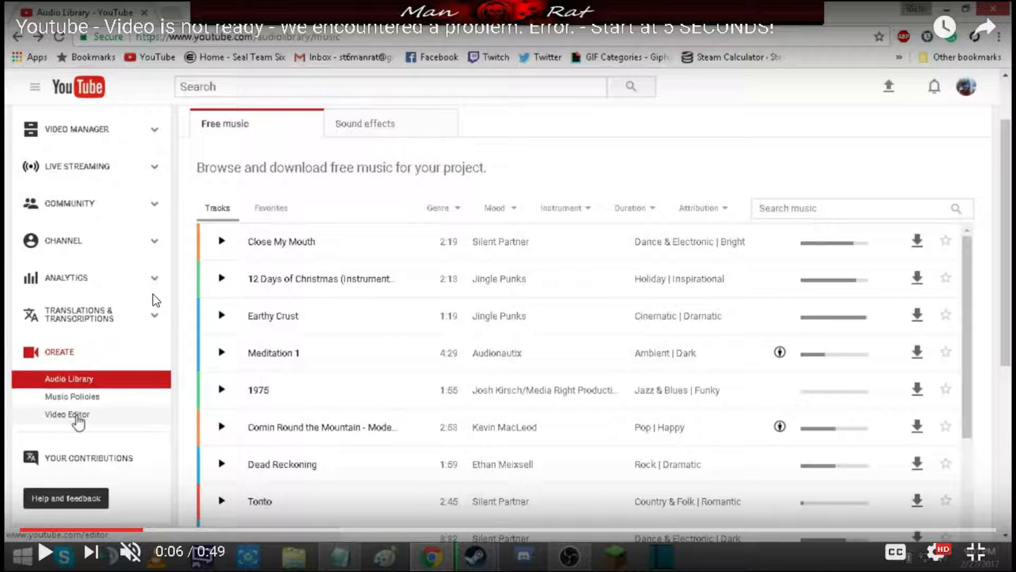
{"action": "mouse_move", "coordinate": [380, 196]}
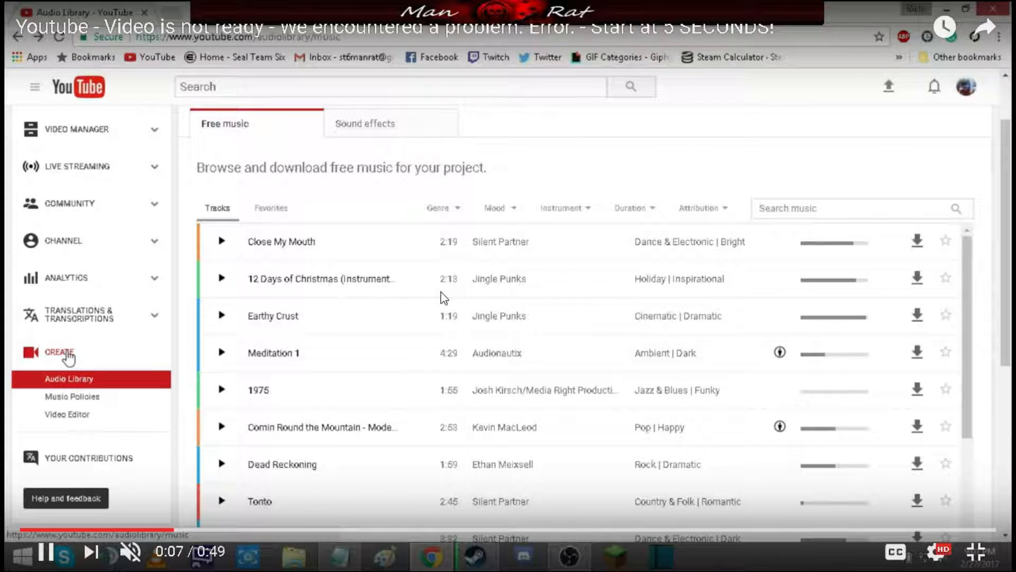
Open the Video Editor project 'My Edited Video', which shows the 'Video is not ready' error
{"action": "left_click", "coordinate": [67, 414]}
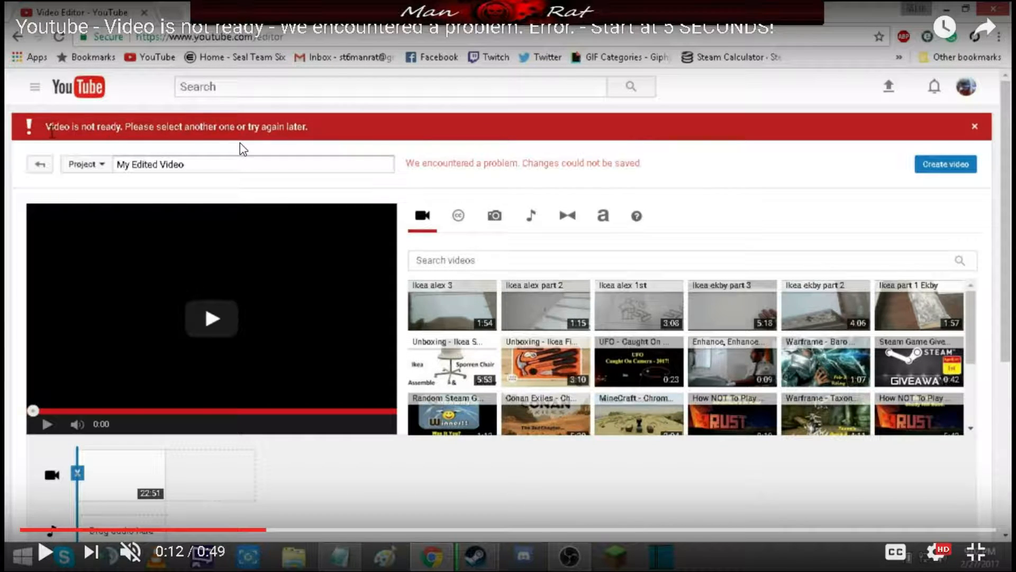
{"action": "mouse_move", "coordinate": [363, 216]}
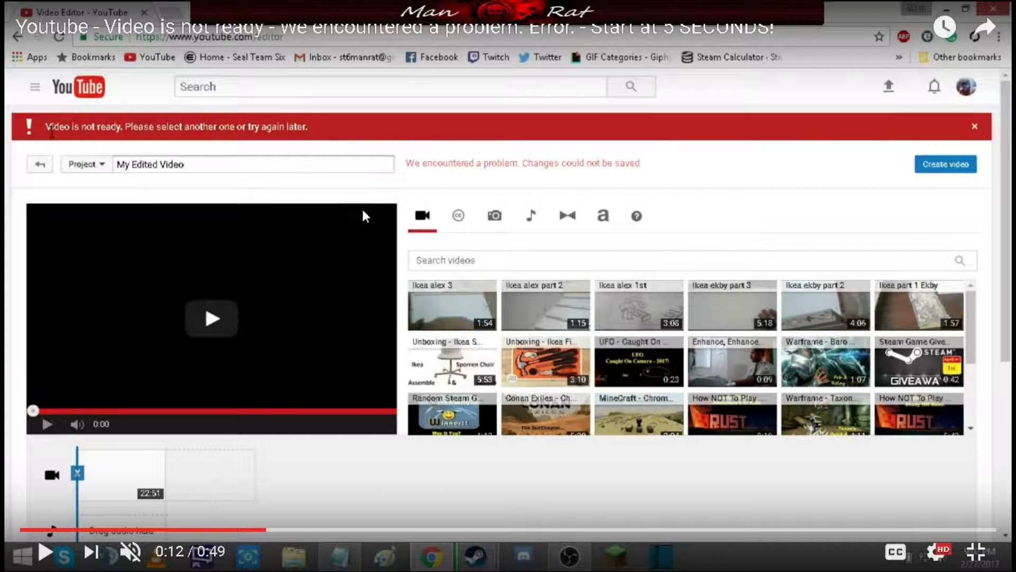
{"action": "mouse_move", "coordinate": [482, 189]}
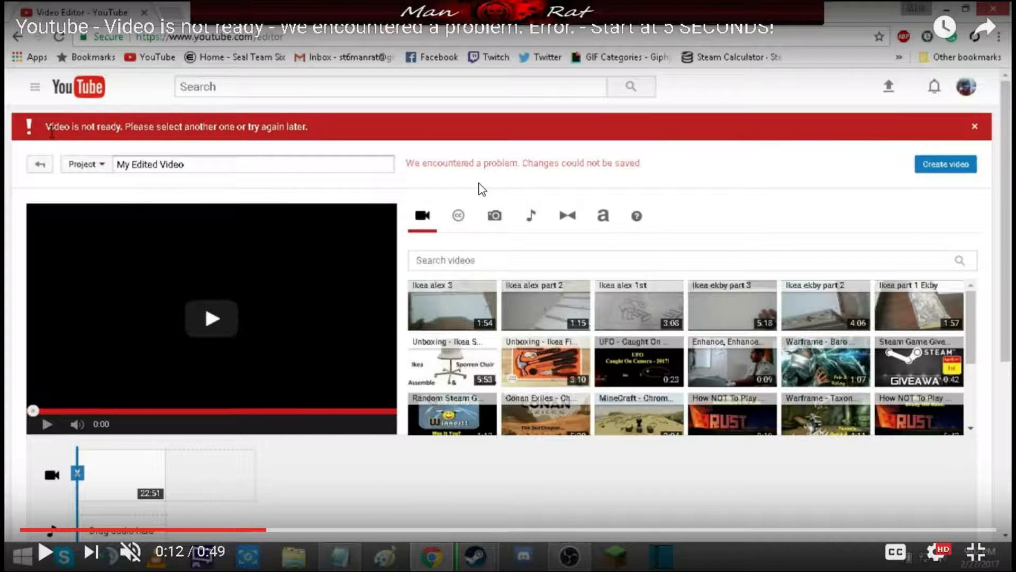
{"action": "mouse_move", "coordinate": [519, 175]}
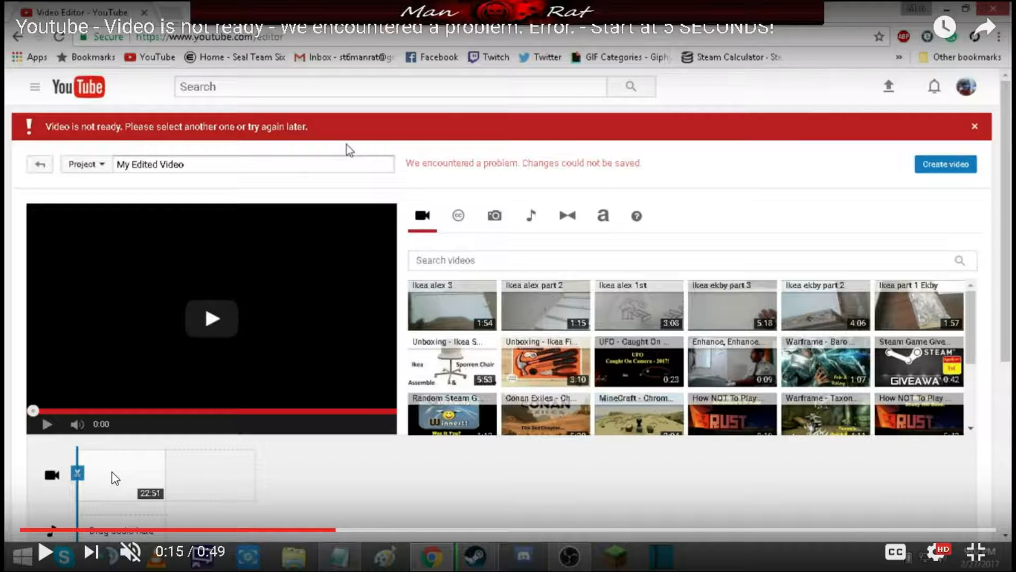
{"action": "mouse_move", "coordinate": [128, 462]}
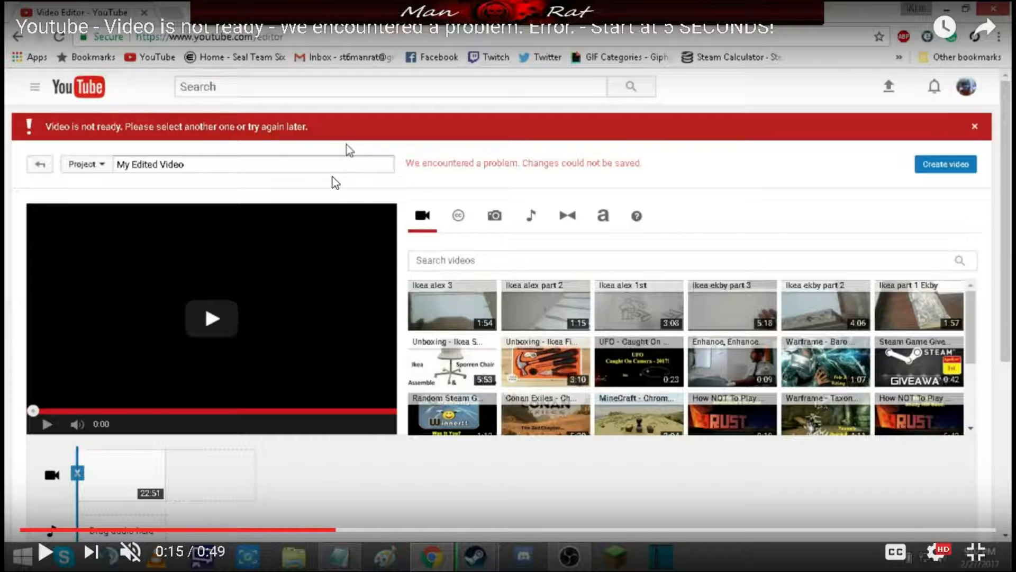
{"action": "mouse_move", "coordinate": [161, 454]}
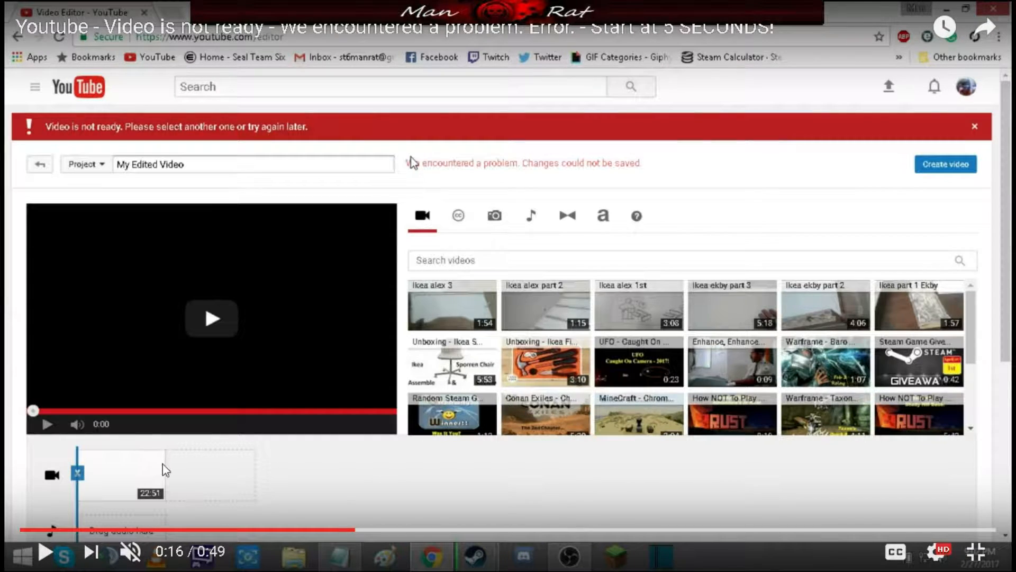
{"action": "mouse_move", "coordinate": [101, 149]}
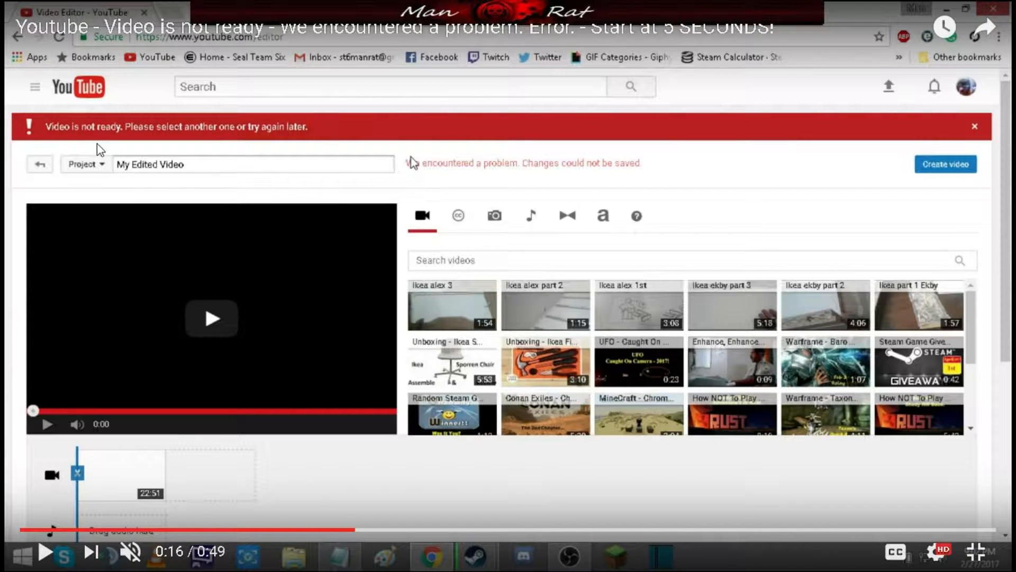
{"action": "mouse_move", "coordinate": [100, 299]}
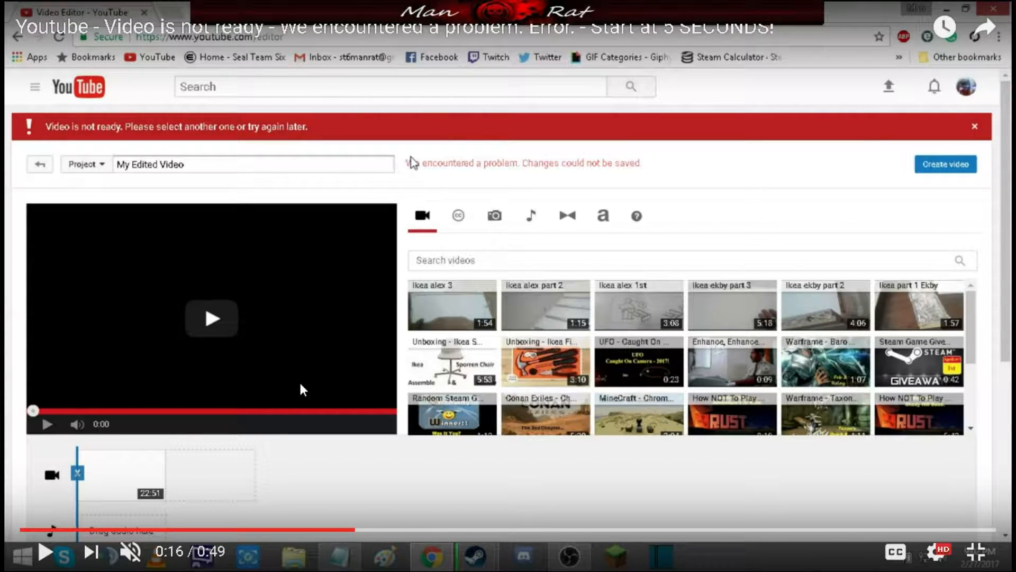
{"action": "mouse_move", "coordinate": [258, 370]}
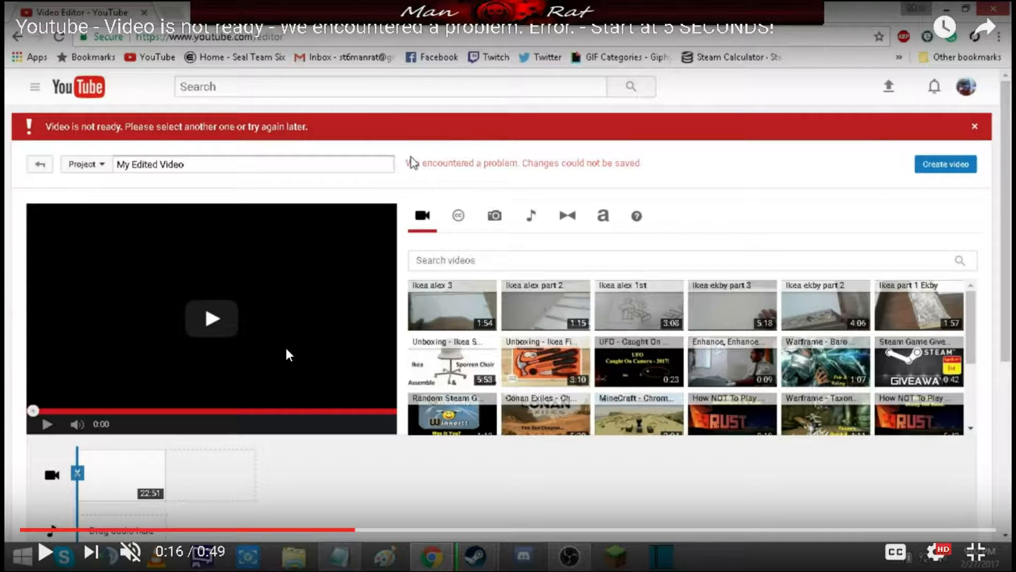
{"action": "mouse_move", "coordinate": [471, 306]}
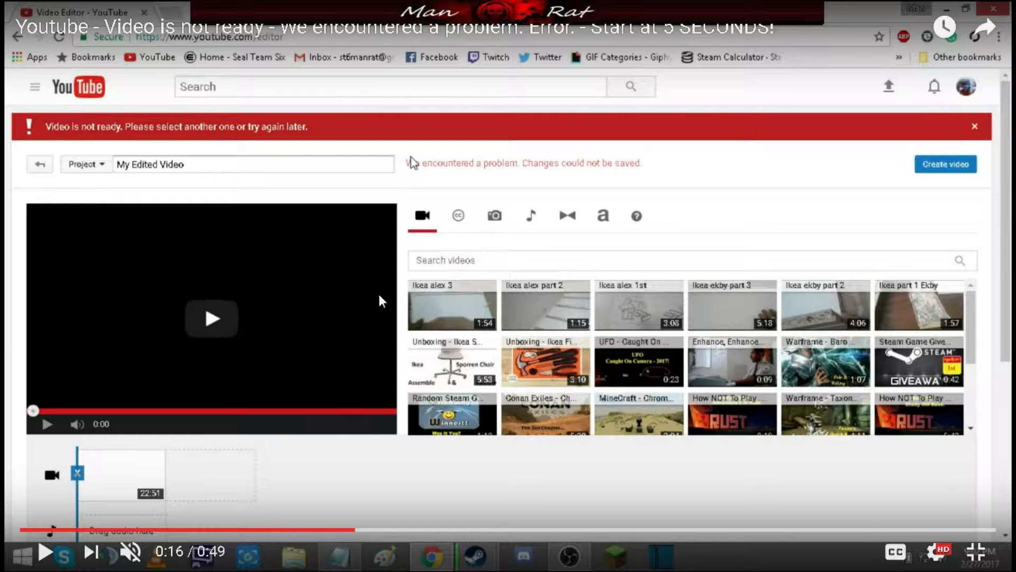
{"action": "mouse_move", "coordinate": [225, 73]}
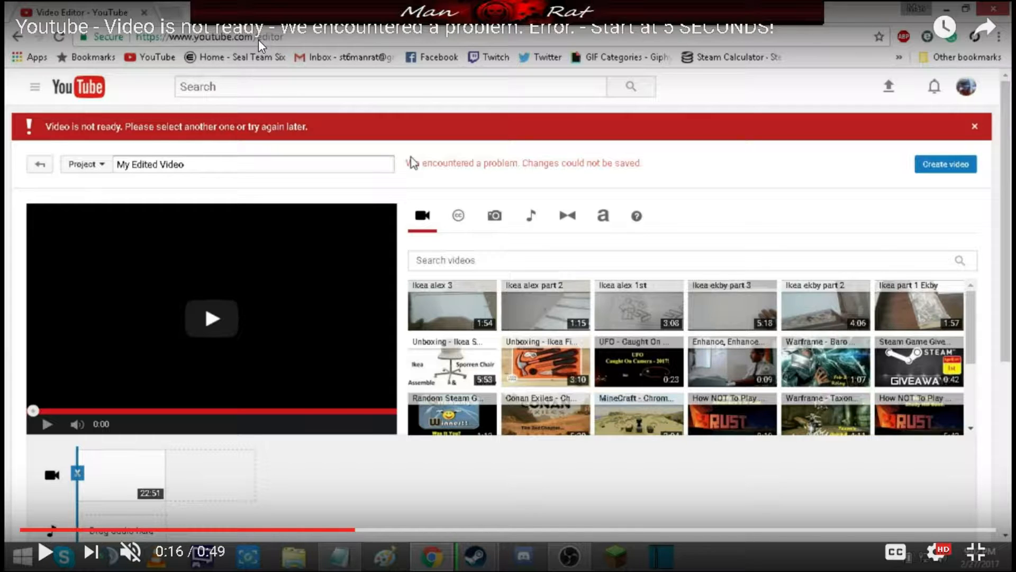
{"action": "mouse_move", "coordinate": [111, 455]}
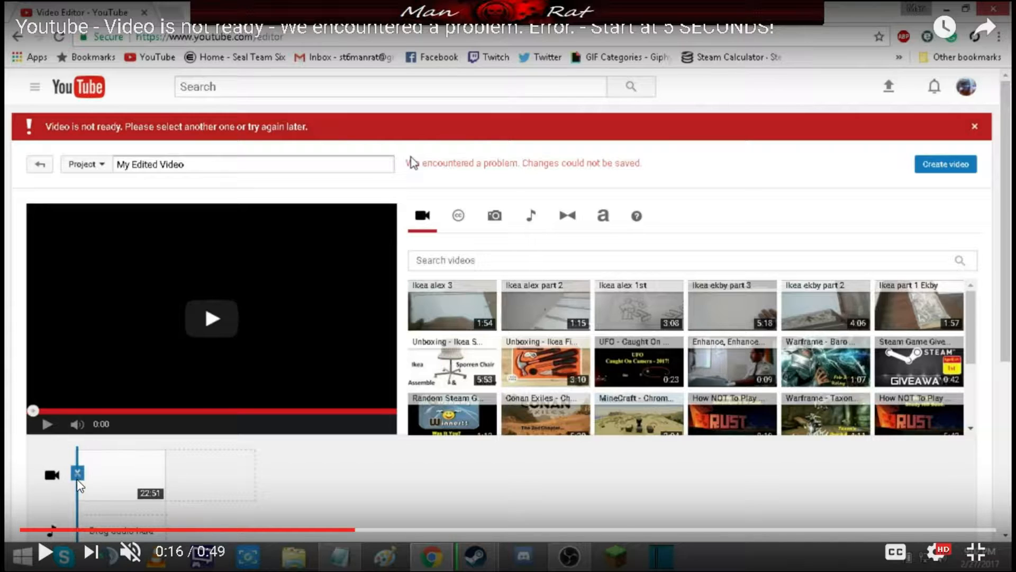
{"action": "mouse_move", "coordinate": [126, 495]}
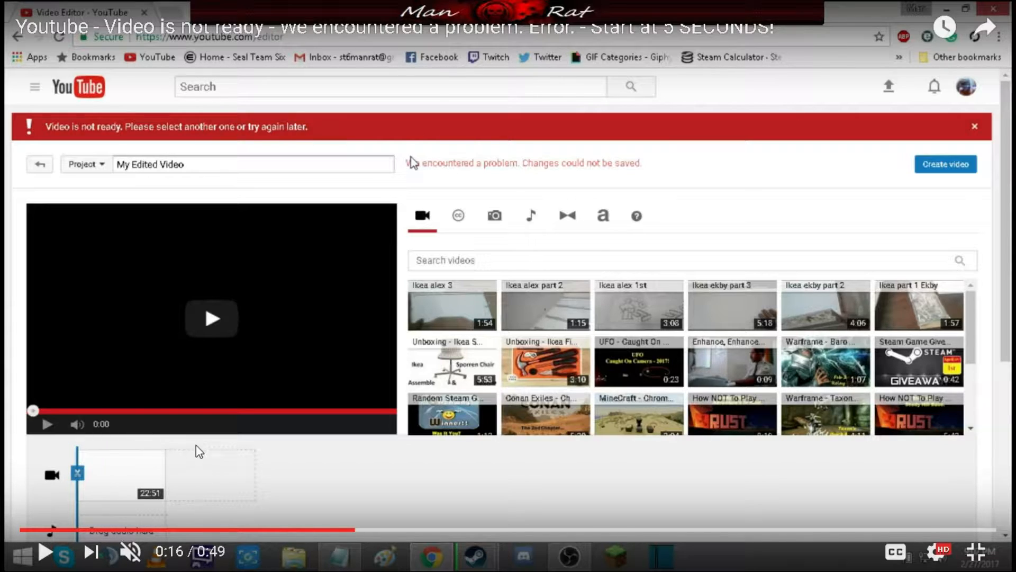
{"action": "mouse_move", "coordinate": [330, 506]}
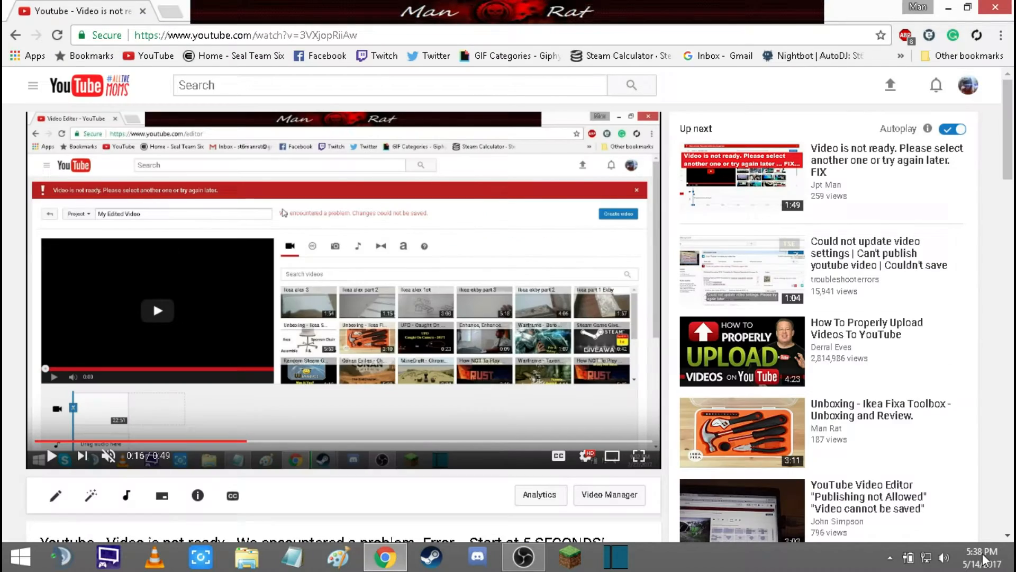
{"action": "mouse_move", "coordinate": [522, 556]}
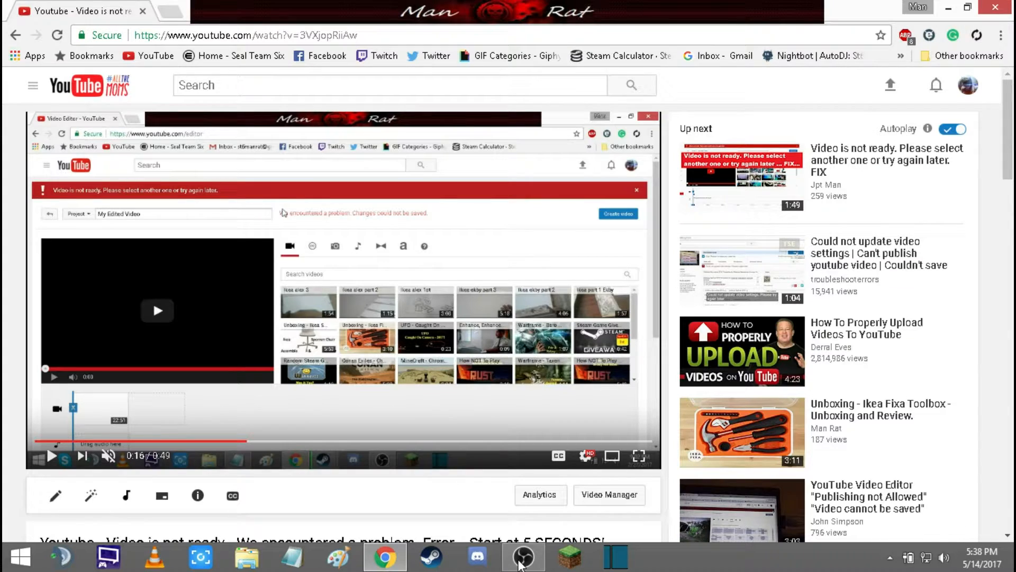